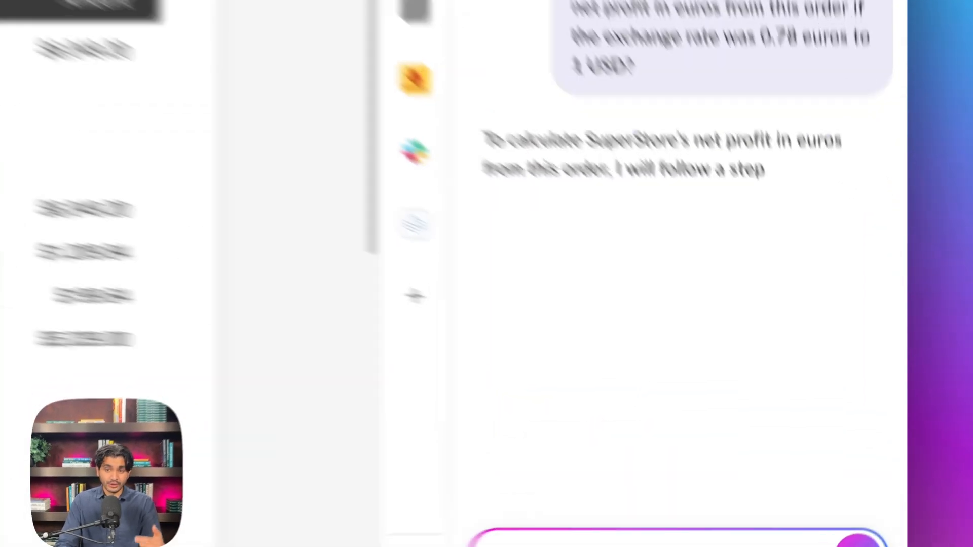
Review Box AI's step-by-step invoice calculation down to SuperStore's €1,533.52 net profit
{"action": "scroll", "scroll_direction": "down", "scroll_amount": 3}
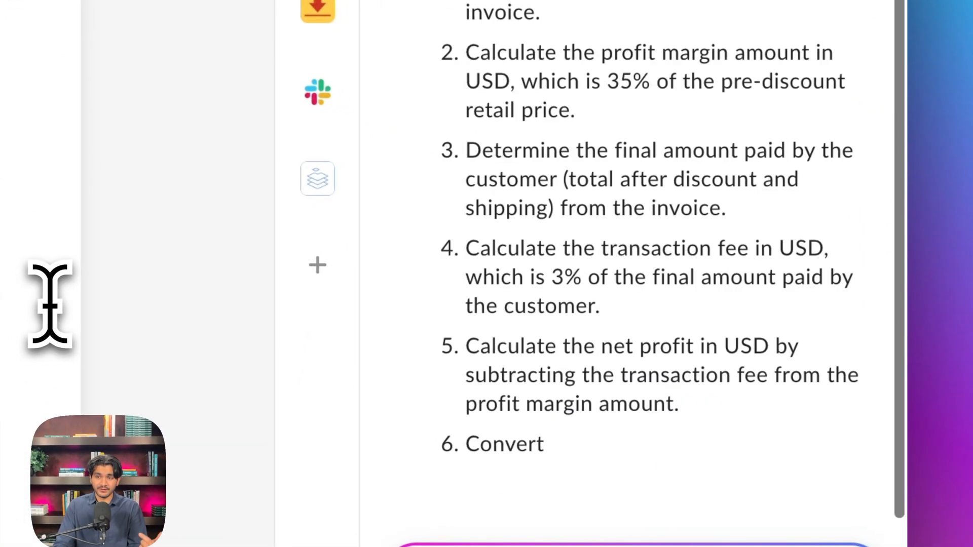
{"action": "scroll", "scroll_direction": "down", "scroll_amount": 3}
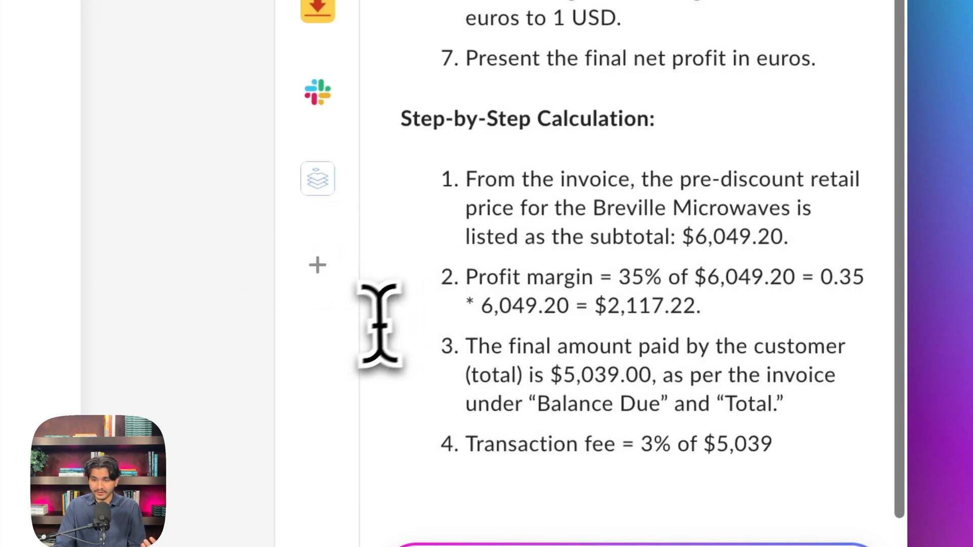
{"action": "scroll", "scroll_direction": "down", "scroll_amount": 3}
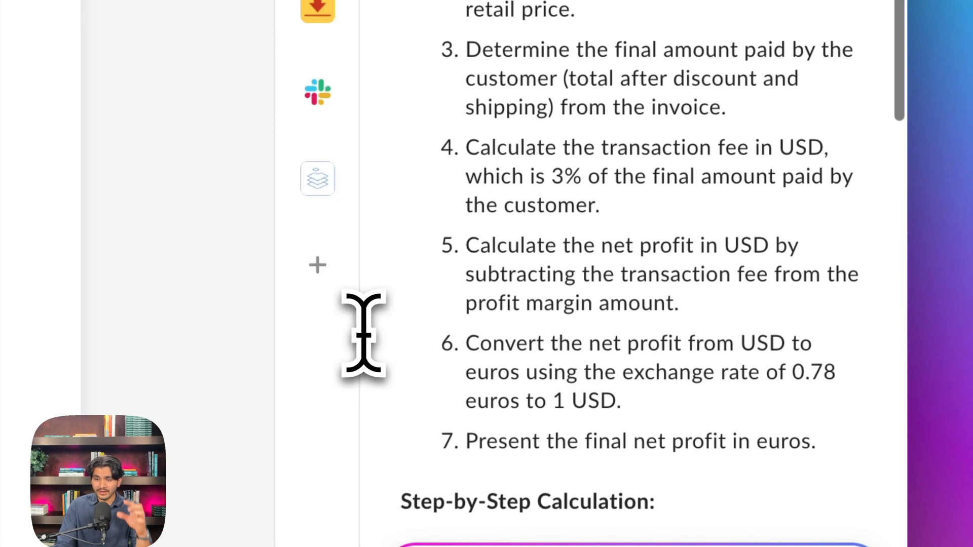
{"action": "scroll", "scroll_direction": "down", "scroll_amount": 3}
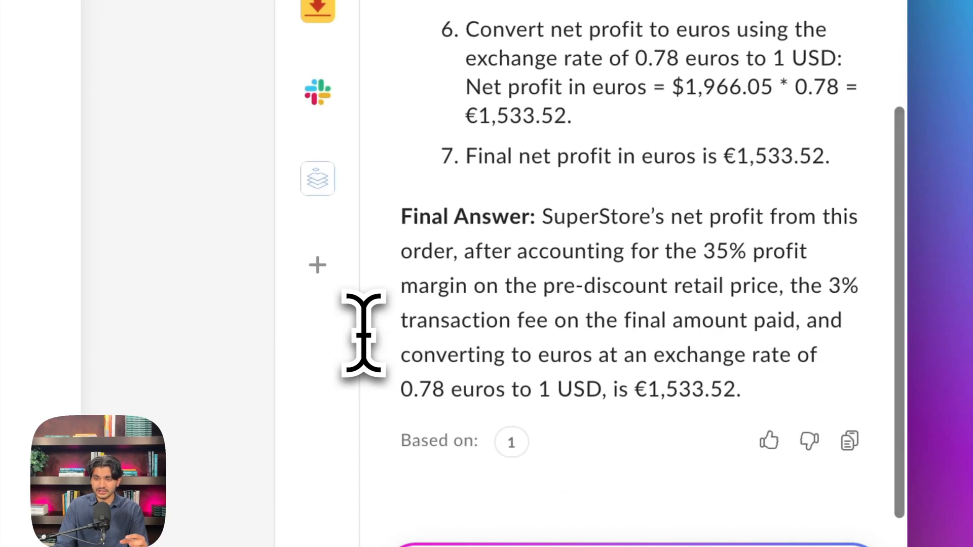
{"action": "mouse_move", "coordinate": [614, 502]}
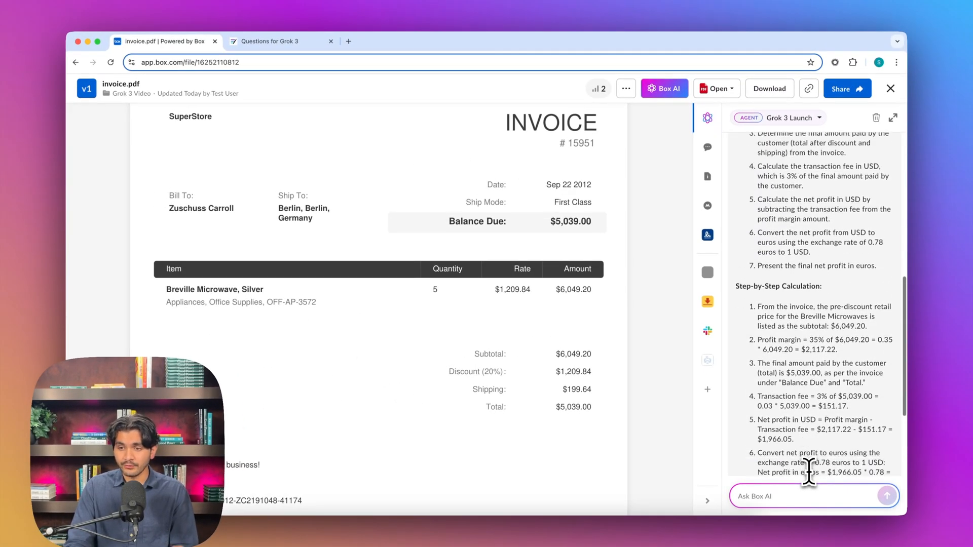
{"action": "scroll", "scroll_direction": "down", "scroll_amount": 3}
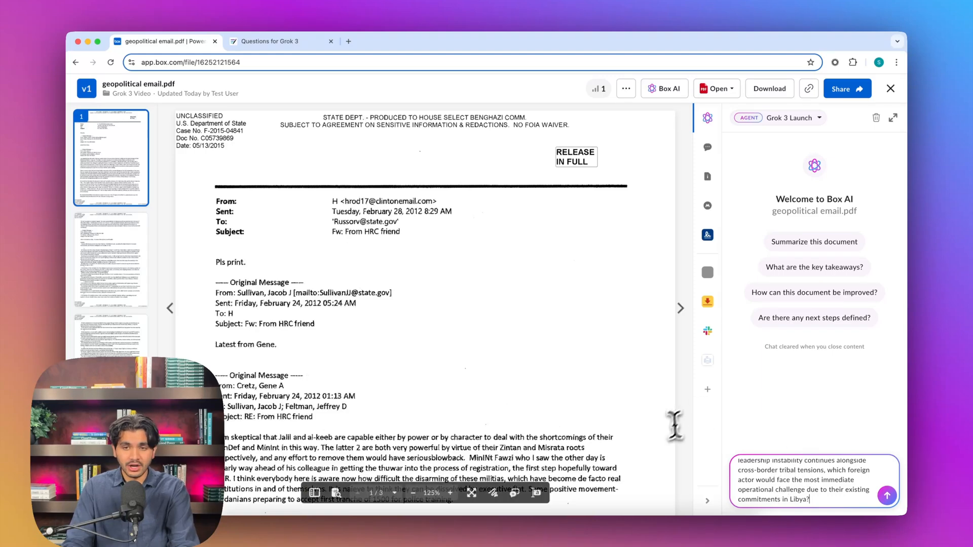
Send the Libya foreign-actor question to Box AI about the geopolitical email
{"action": "left_click", "coordinate": [887, 495]}
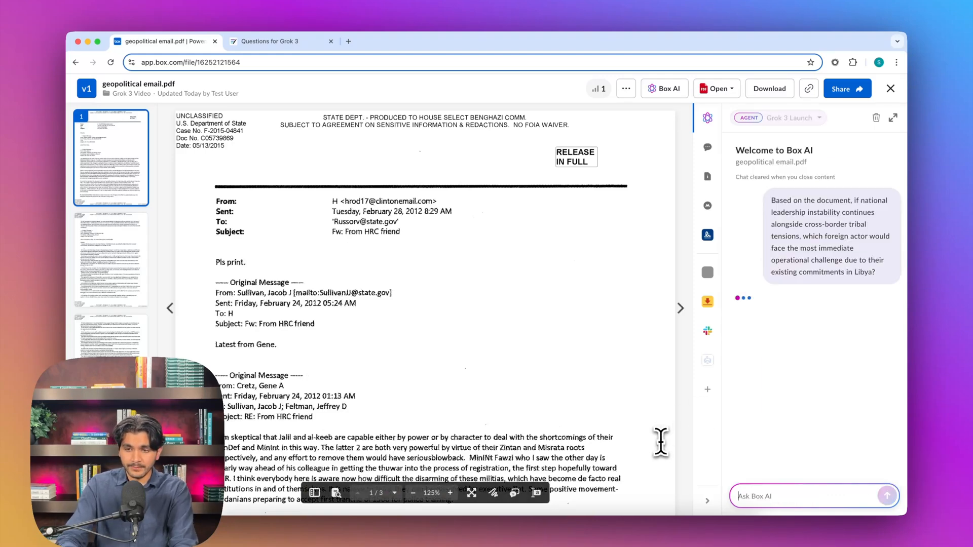
{"action": "mouse_move", "coordinate": [741, 255]}
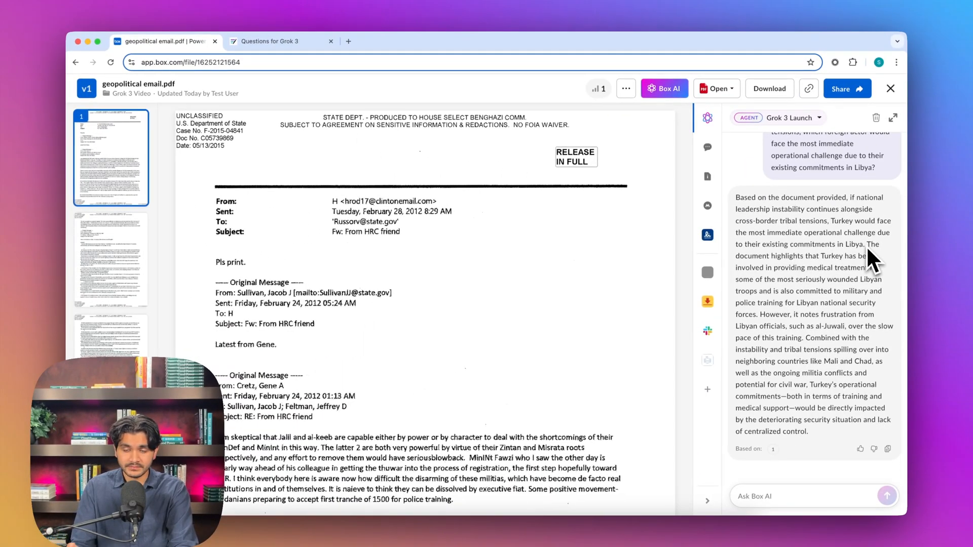
{"action": "mouse_move", "coordinate": [744, 232]}
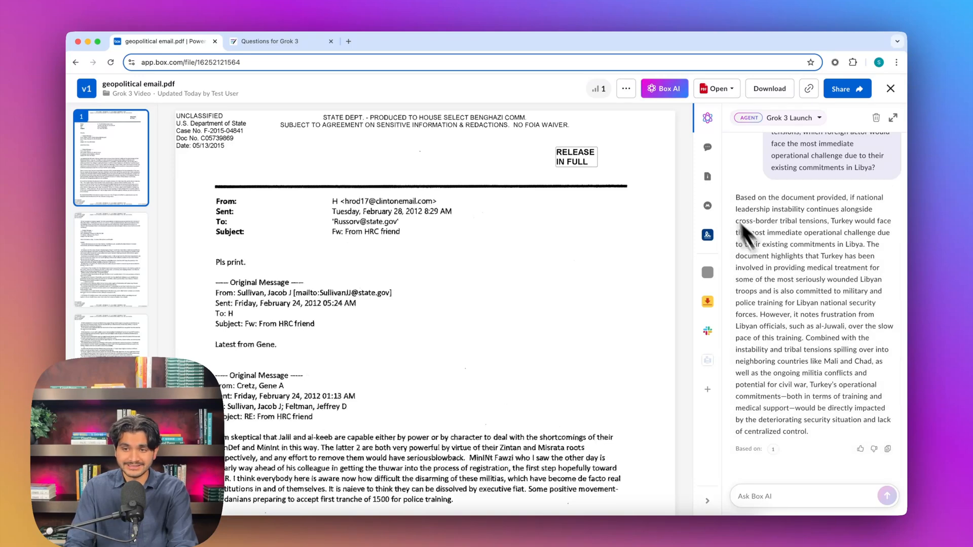
{"action": "mouse_move", "coordinate": [748, 186]}
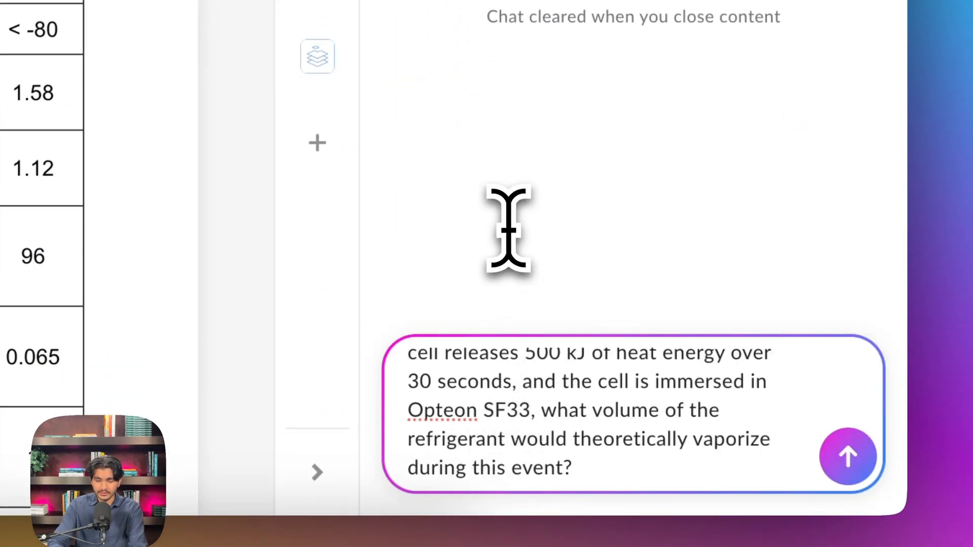
Submit the Opteon SF33 vaporization question and scroll the paper toward Table 2
{"action": "left_click", "coordinate": [848, 457]}
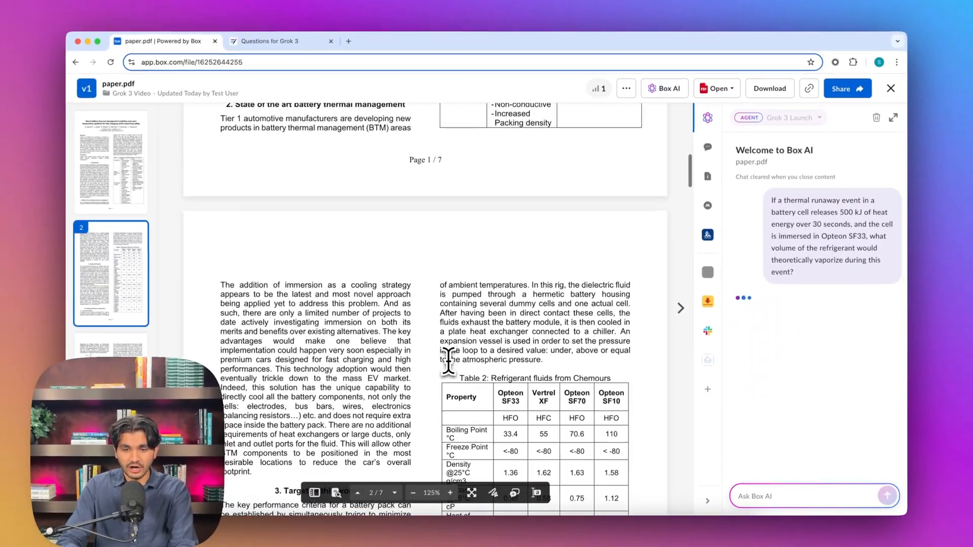
{"action": "scroll", "scroll_direction": "down", "scroll_amount": 3}
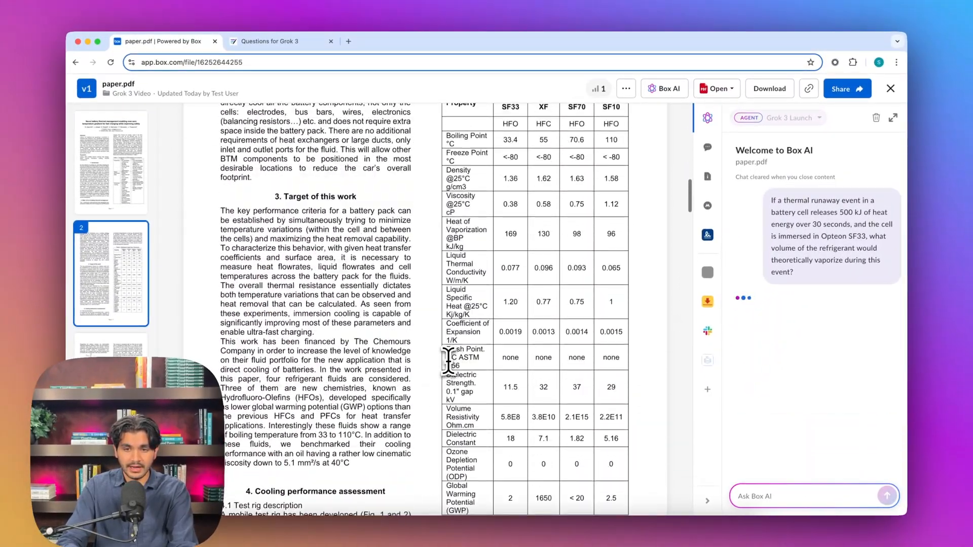
{"action": "scroll", "scroll_direction": "down", "scroll_amount": 3}
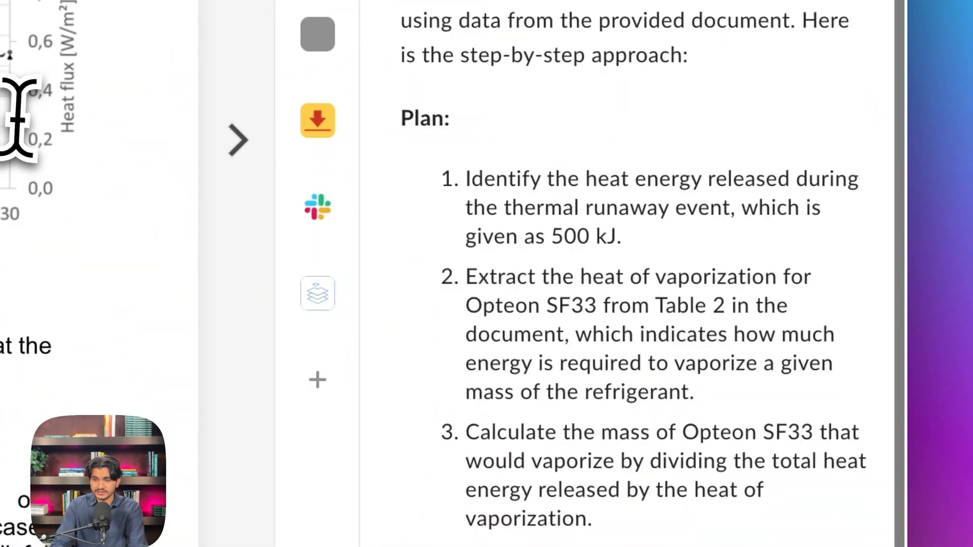
Review the answer of about 2.18 liters vaporized, then return to the Questions for Grok 3 note
{"action": "scroll", "scroll_direction": "down", "scroll_amount": 3}
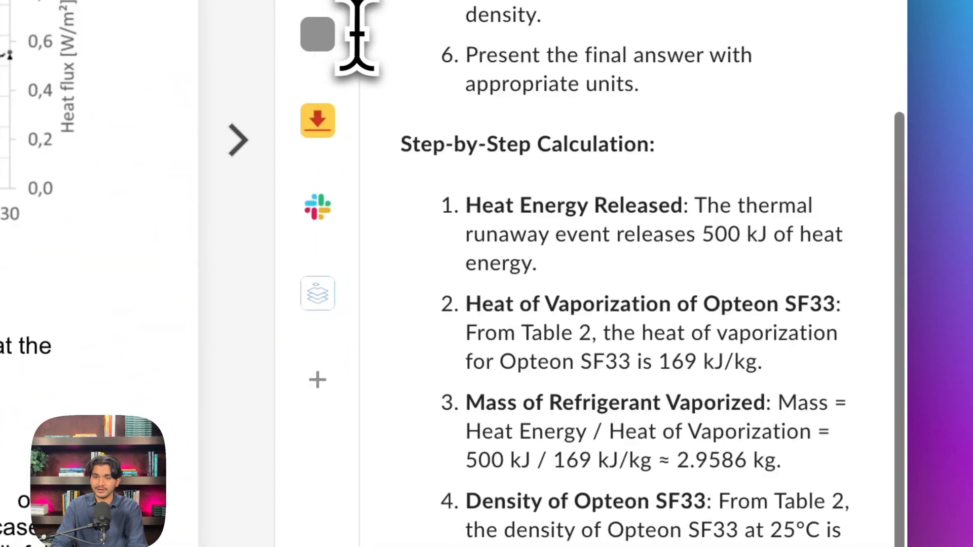
{"action": "scroll", "scroll_direction": "down", "scroll_amount": 3}
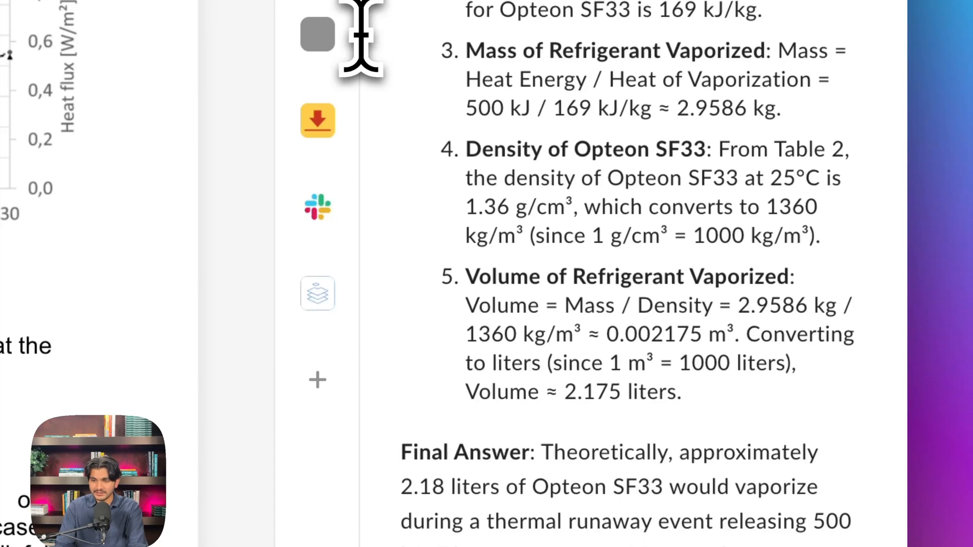
{"action": "scroll", "scroll_direction": "down", "scroll_amount": 3}
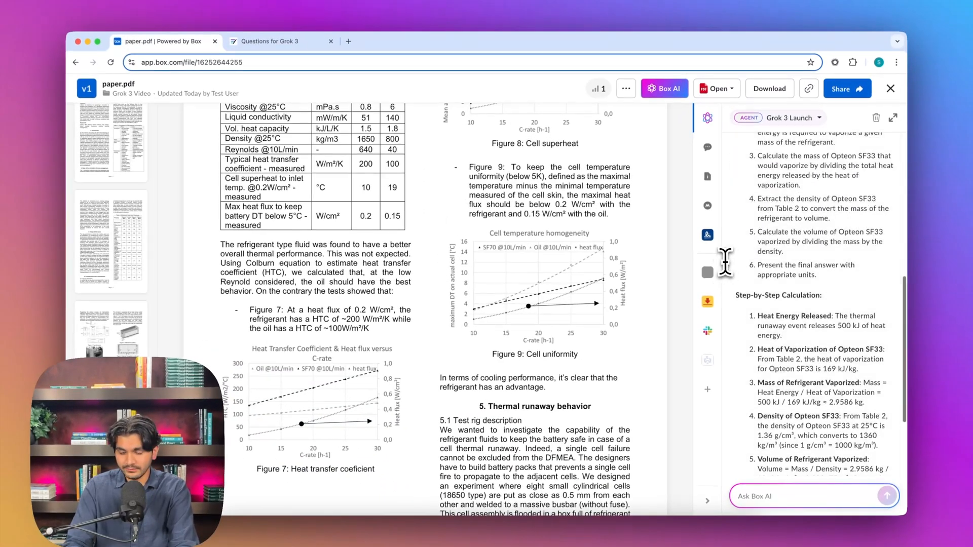
{"action": "scroll", "scroll_direction": "up", "scroll_amount": 3}
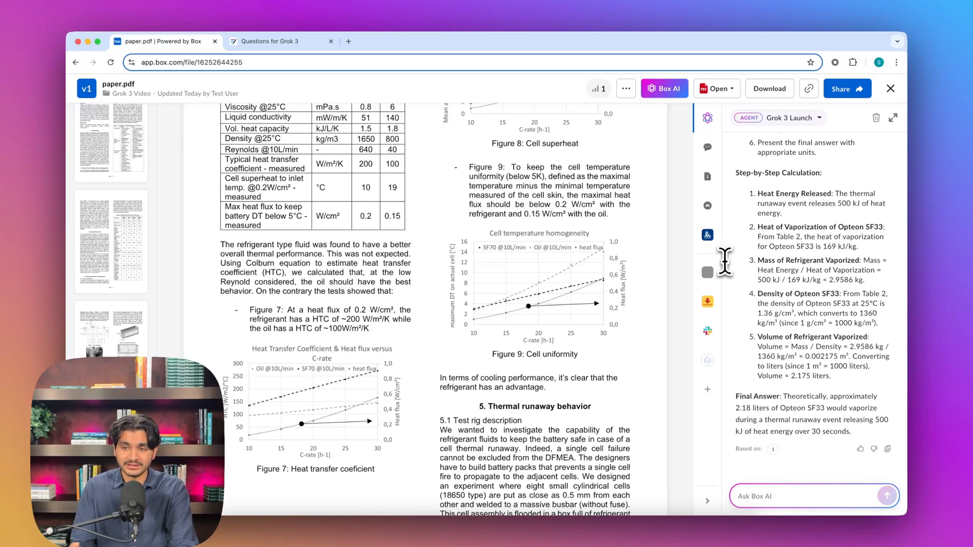
{"action": "left_click", "coordinate": [273, 41]}
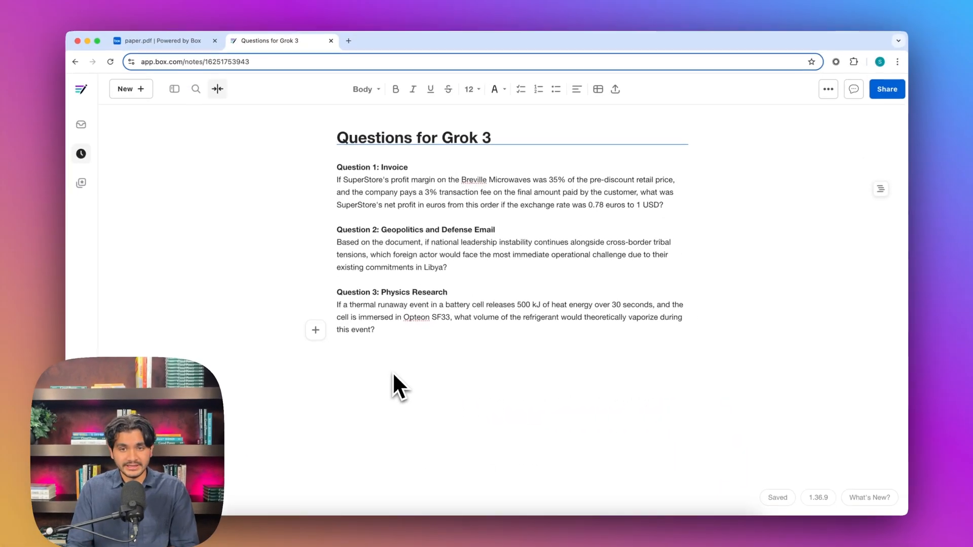